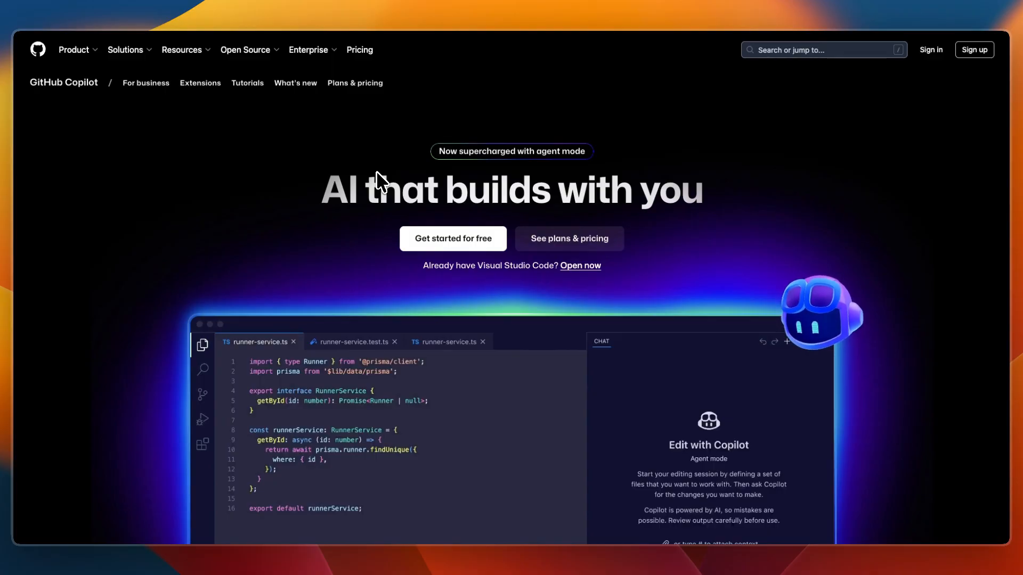
pyautogui.moveTo(406, 195)
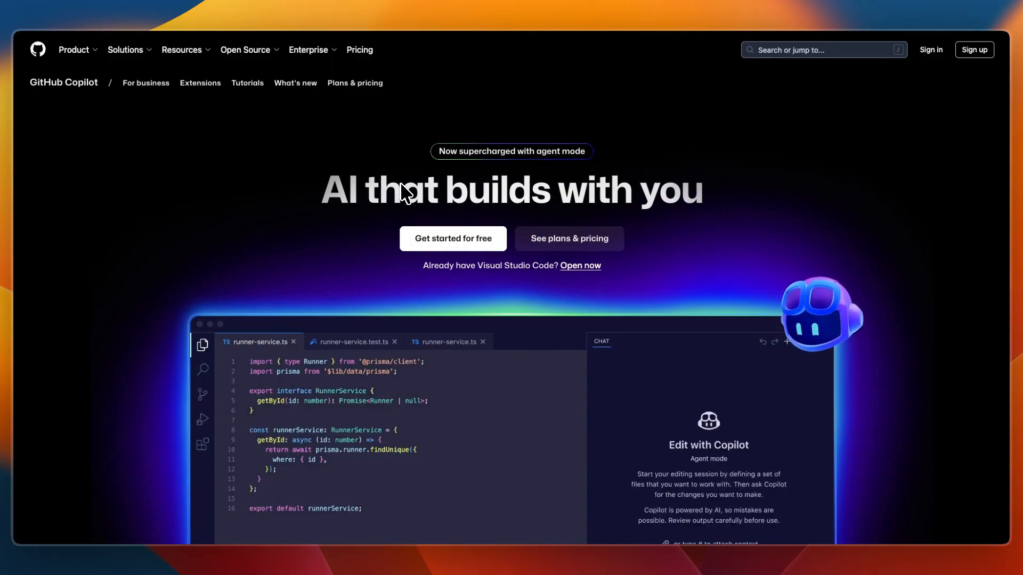
pyautogui.moveTo(297, 201)
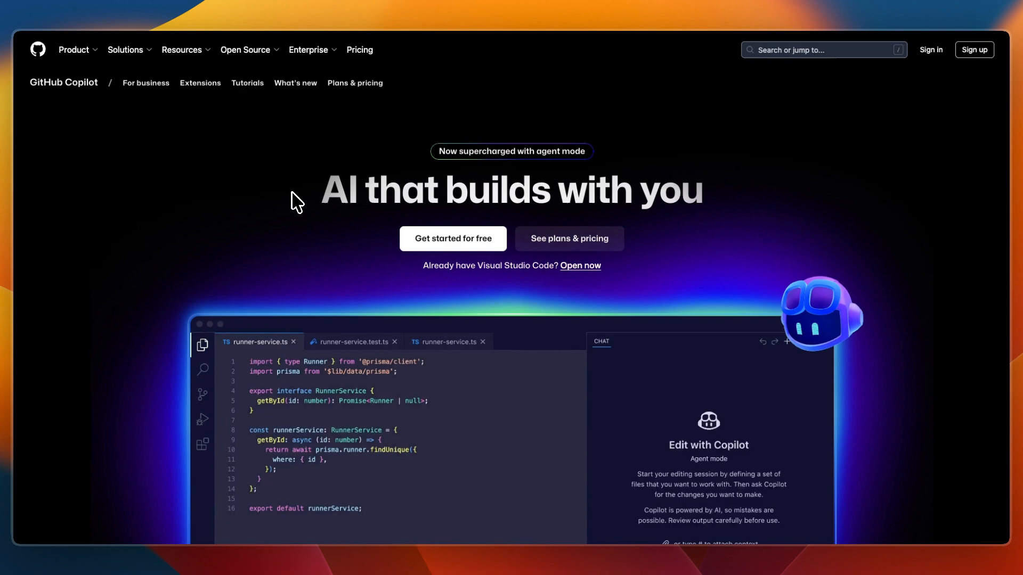
pyautogui.scroll(-3)
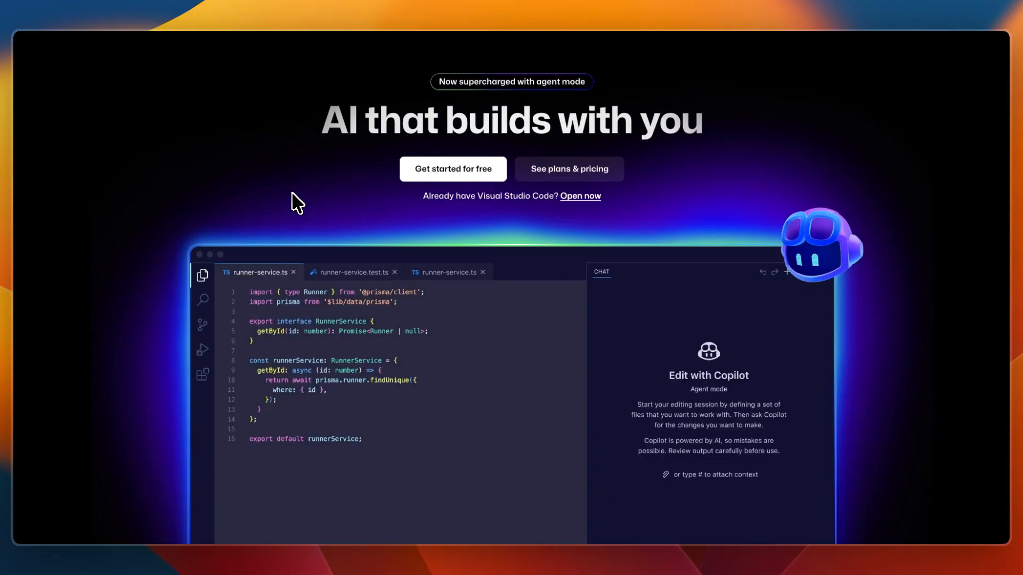
pyautogui.scroll(-3)
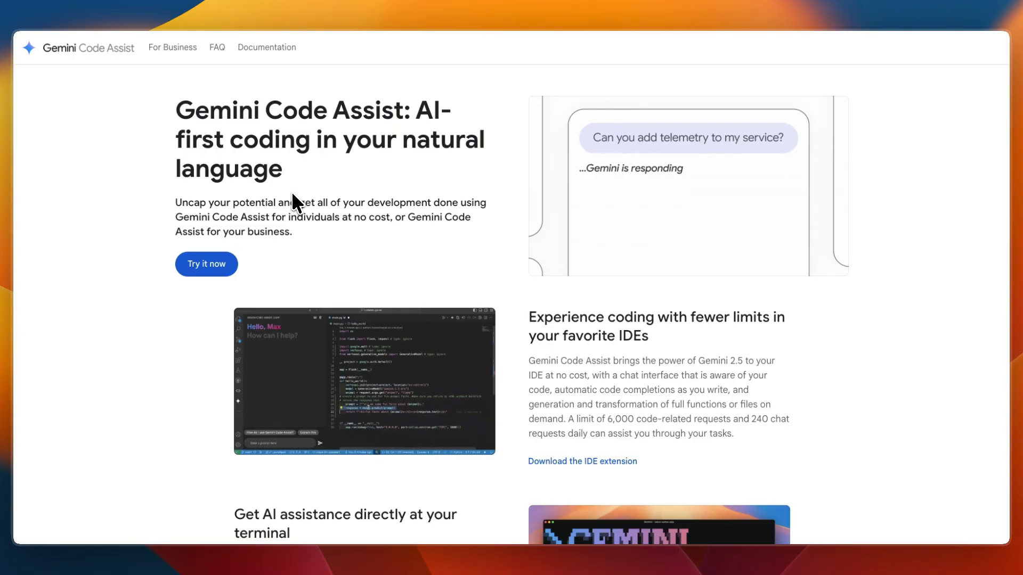
pyautogui.scroll(-3)
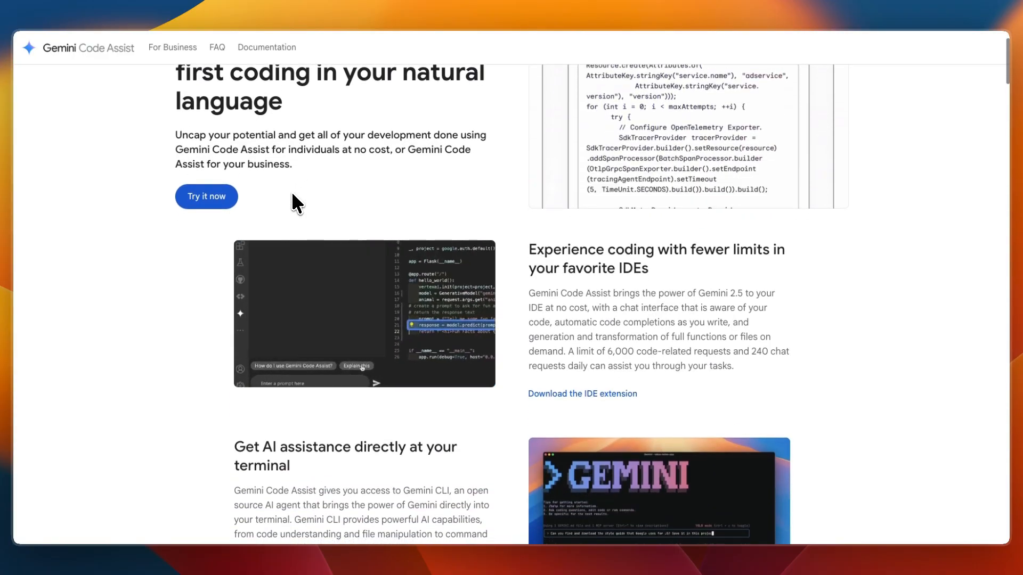
pyautogui.scroll(-3)
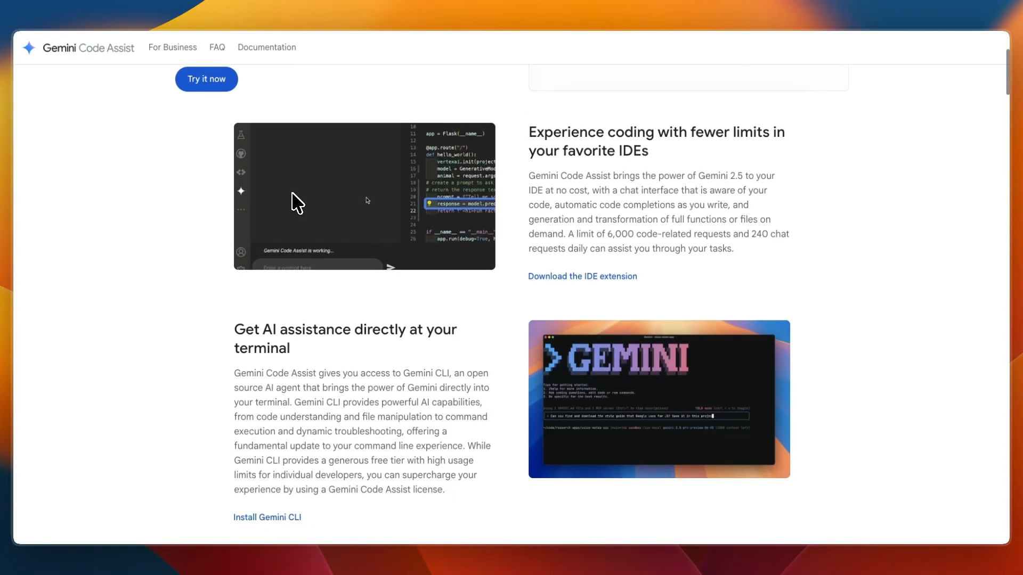
pyautogui.scroll(-3)
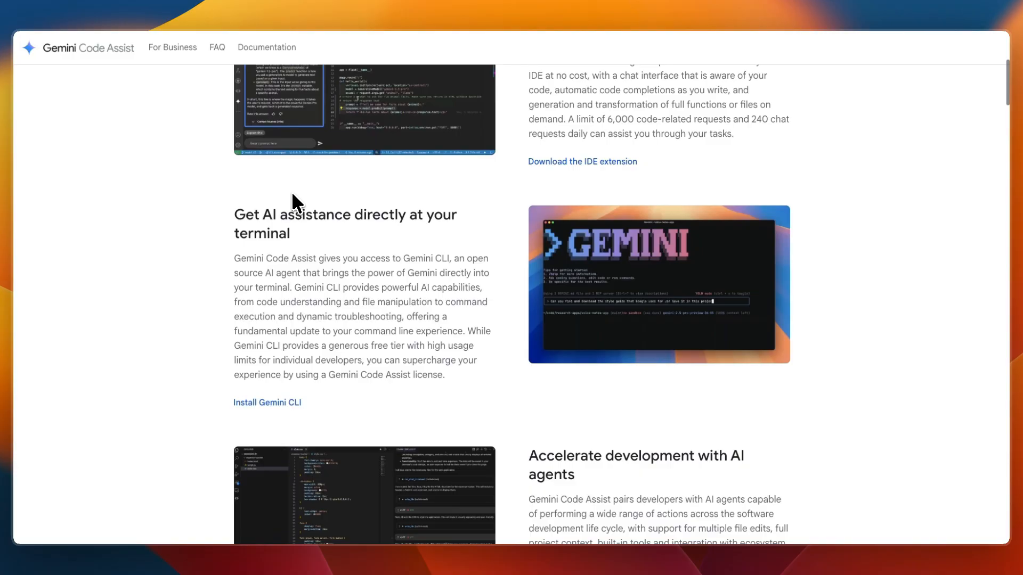
pyautogui.scroll(-3)
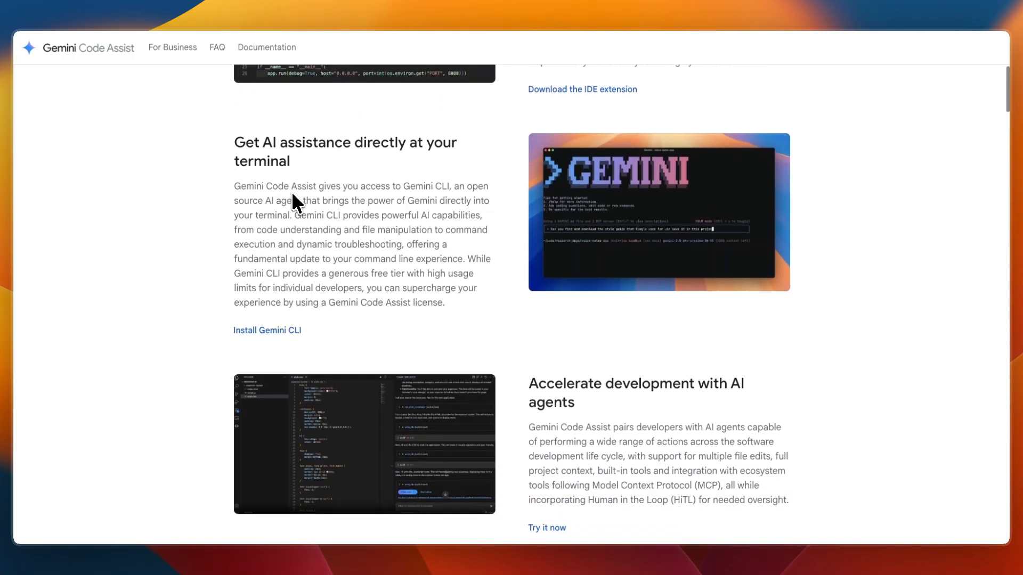
pyautogui.scroll(-3)
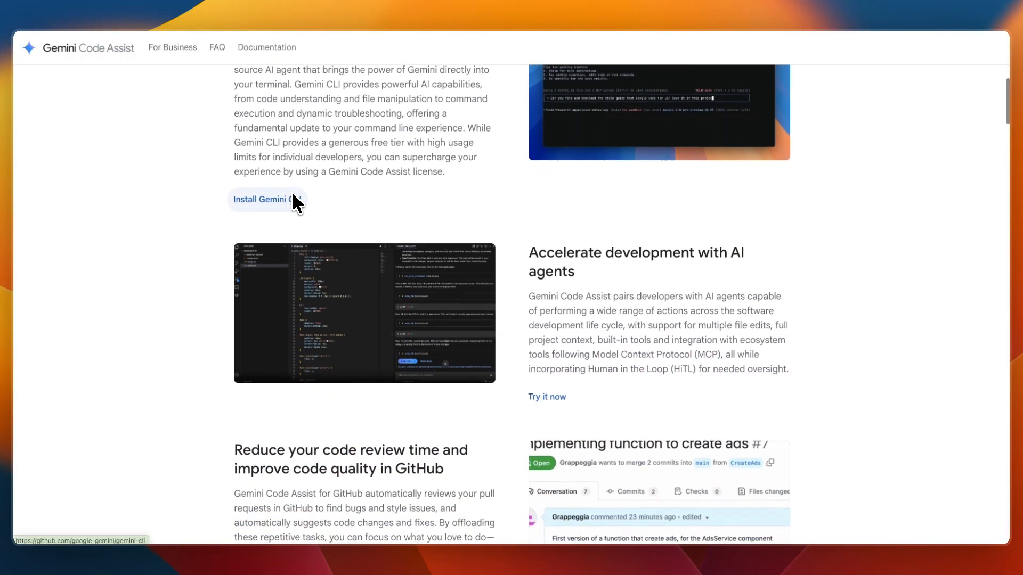
pyautogui.scroll(-3)
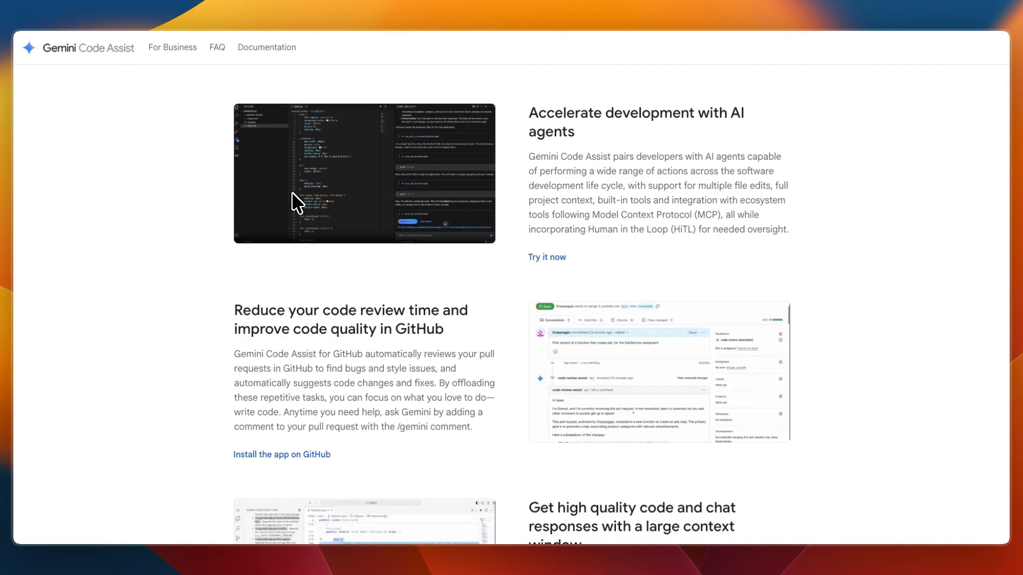
pyautogui.scroll(-3)
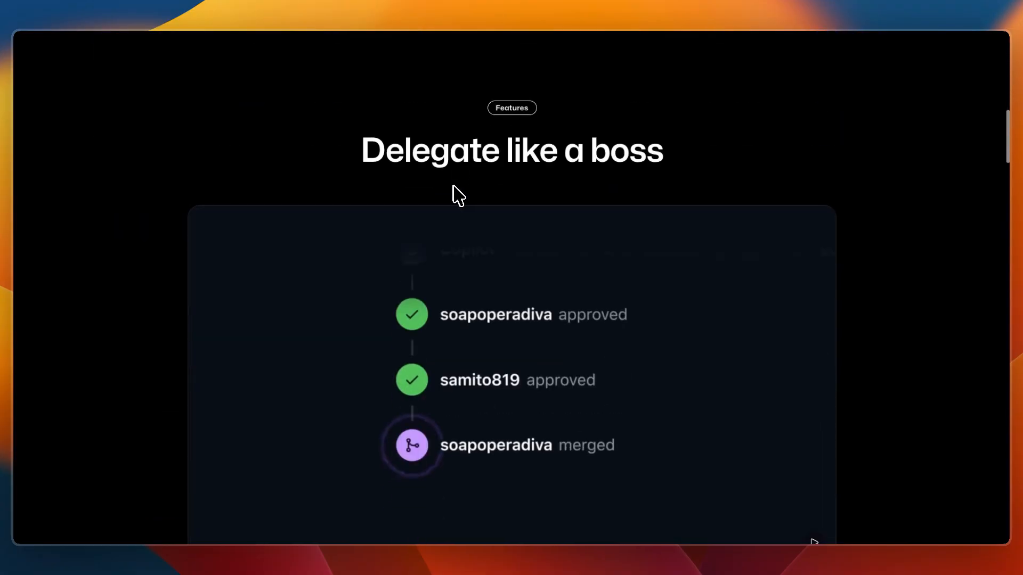
pyautogui.scroll(-3)
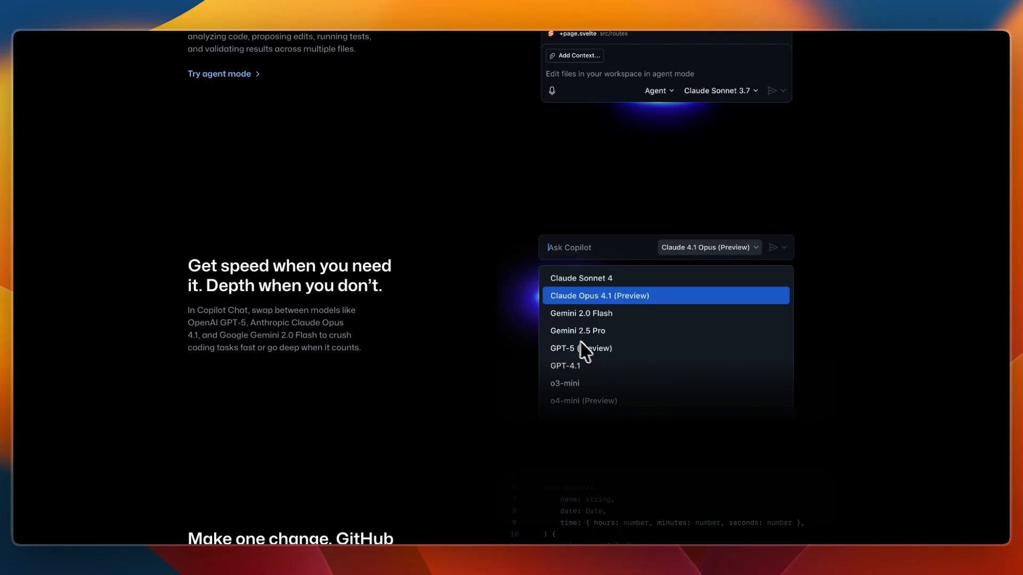
pyautogui.moveTo(575, 326)
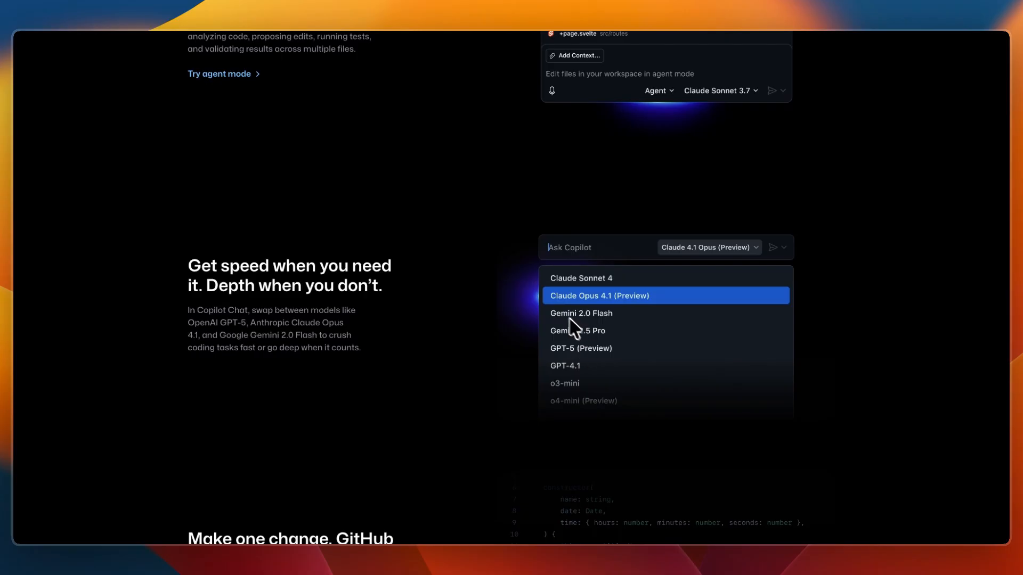
pyautogui.moveTo(505, 284)
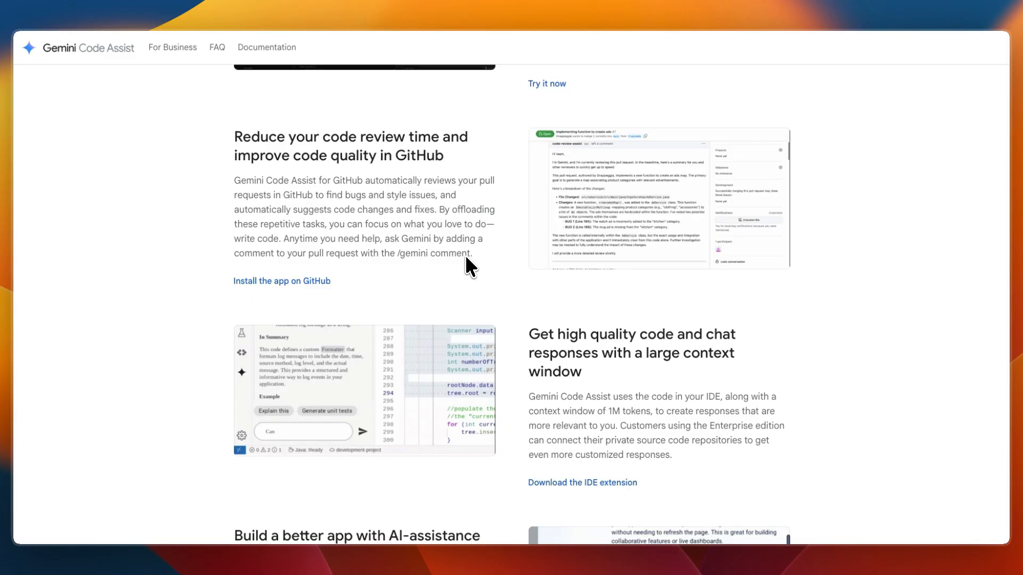
pyautogui.scroll(-3)
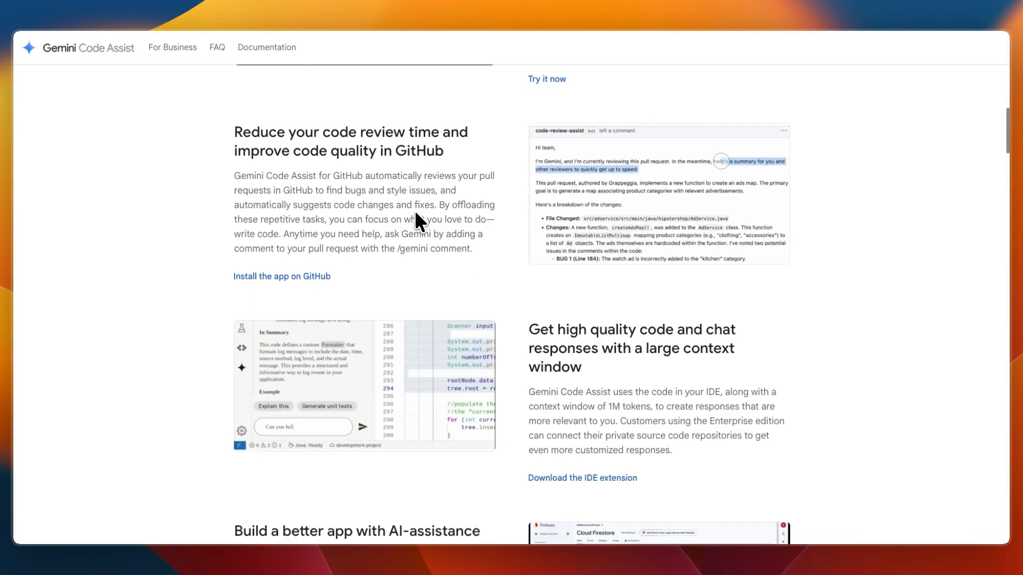
pyautogui.scroll(-3)
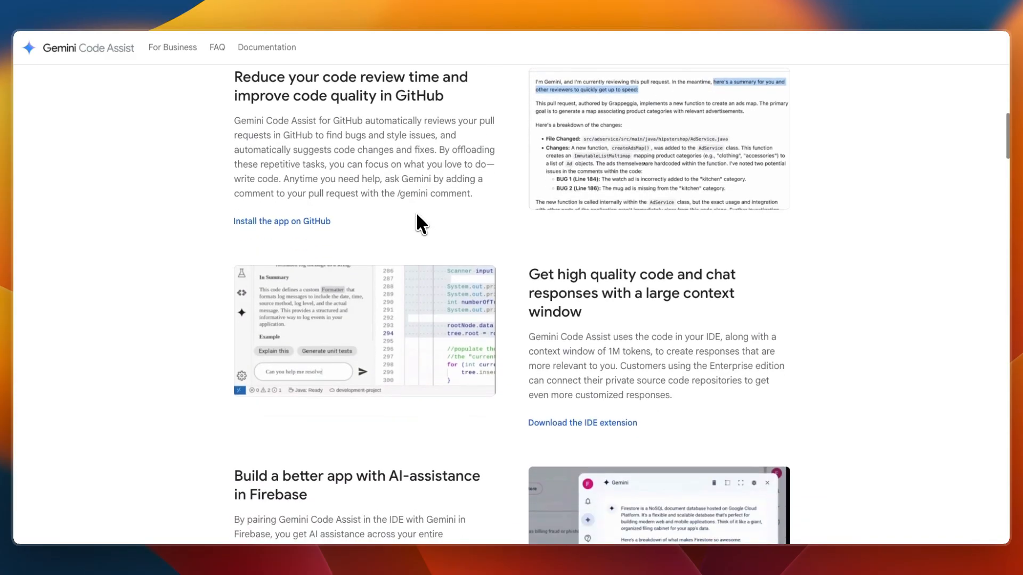
pyautogui.scroll(-3)
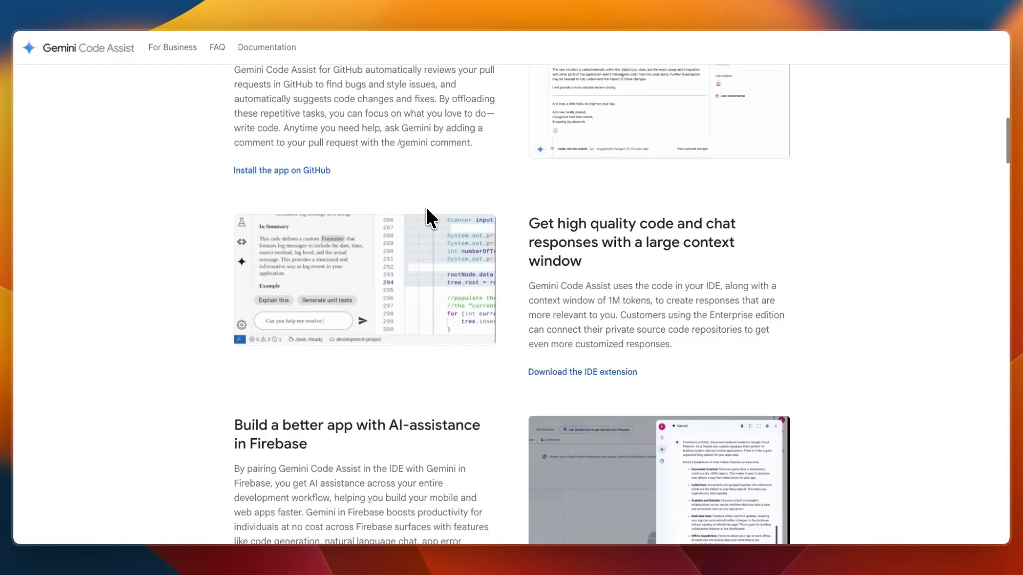
pyautogui.scroll(-3)
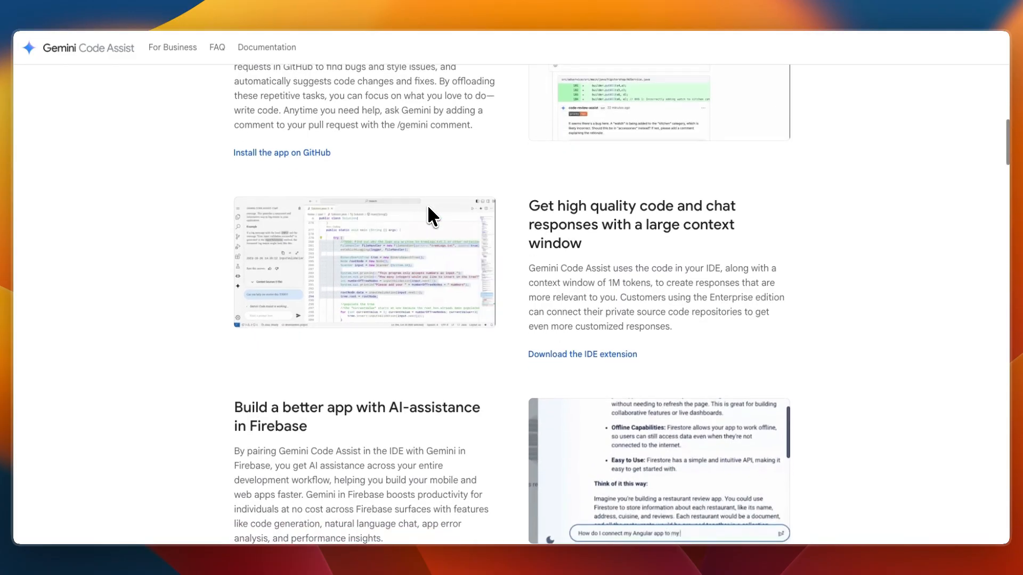
pyautogui.scroll(-3)
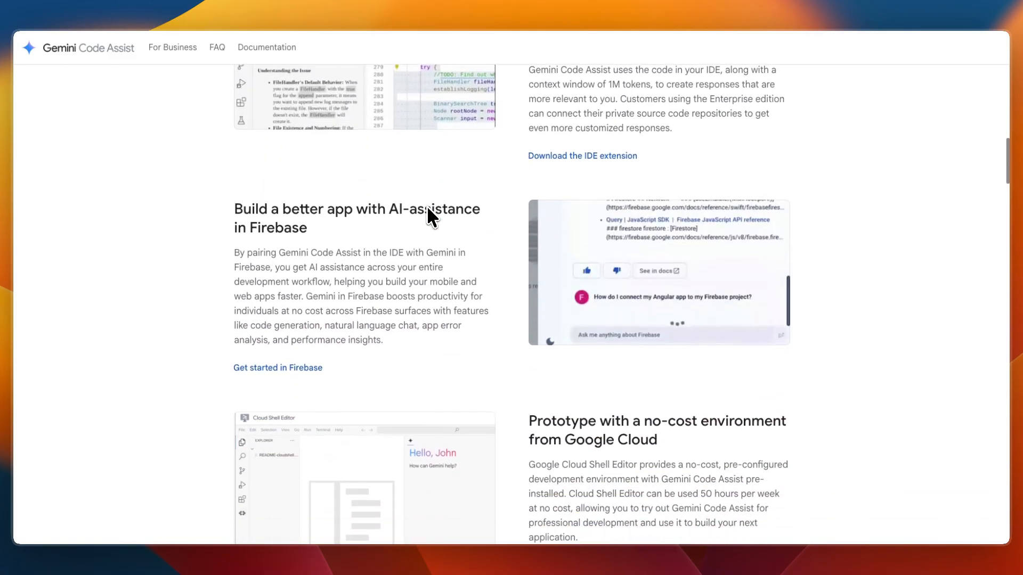
pyautogui.scroll(-3)
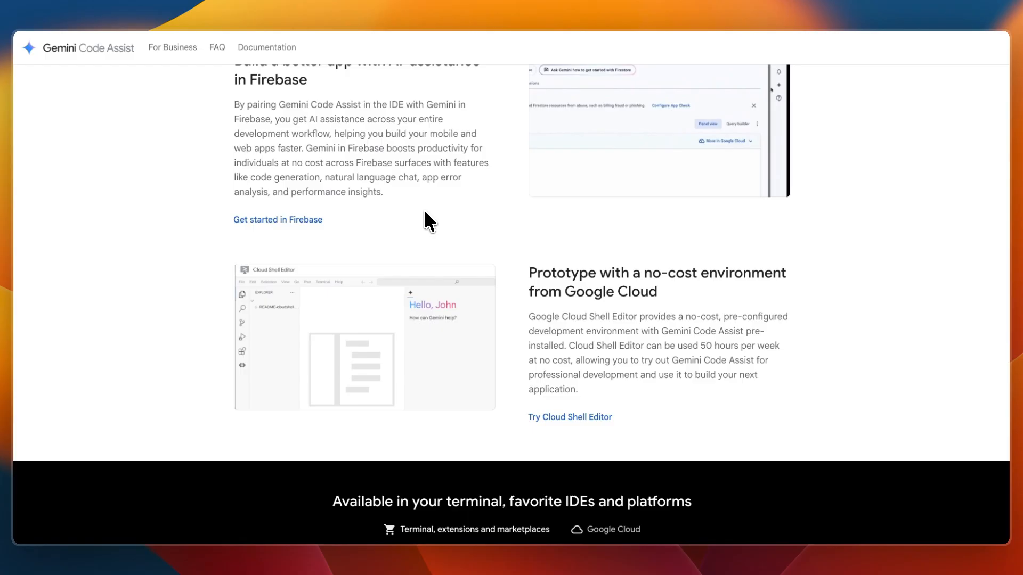
pyautogui.scroll(-3)
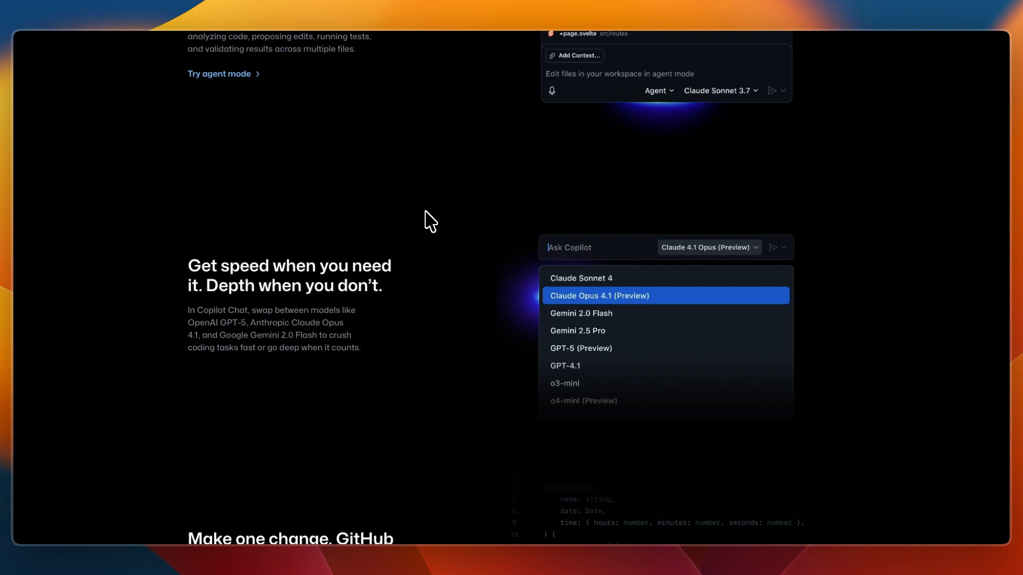
pyautogui.scroll(-3)
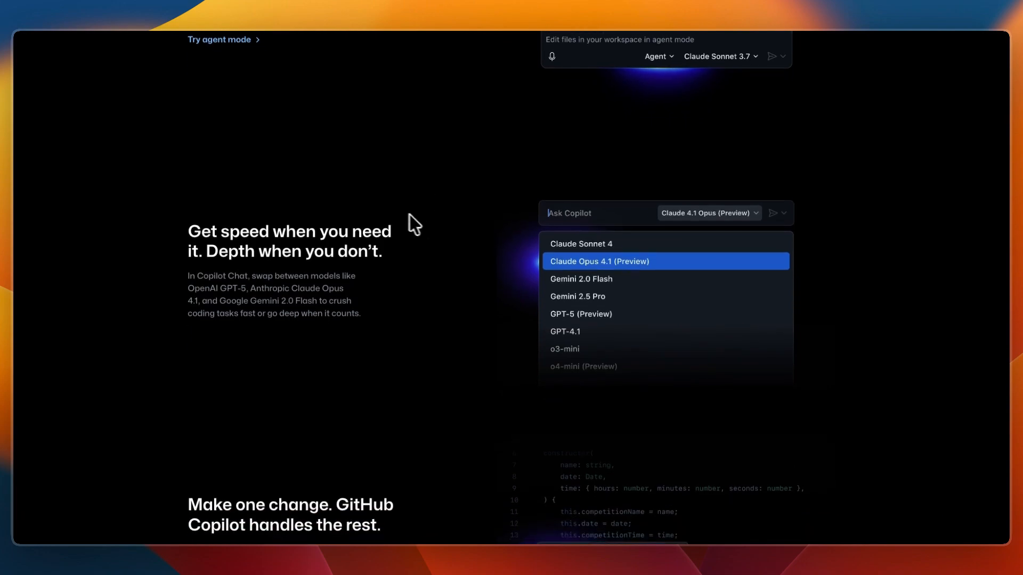
pyautogui.scroll(-3)
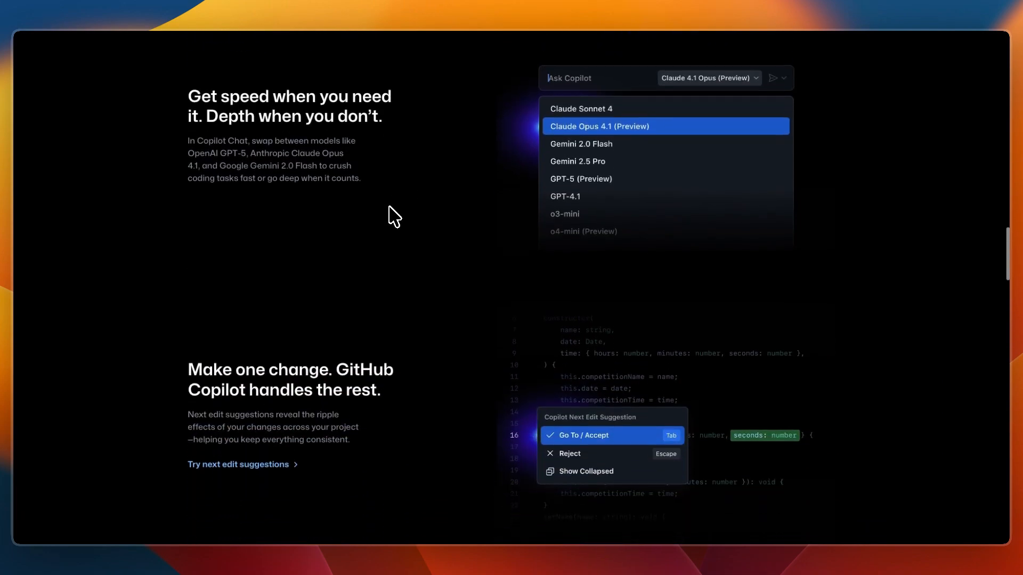
pyautogui.scroll(-3)
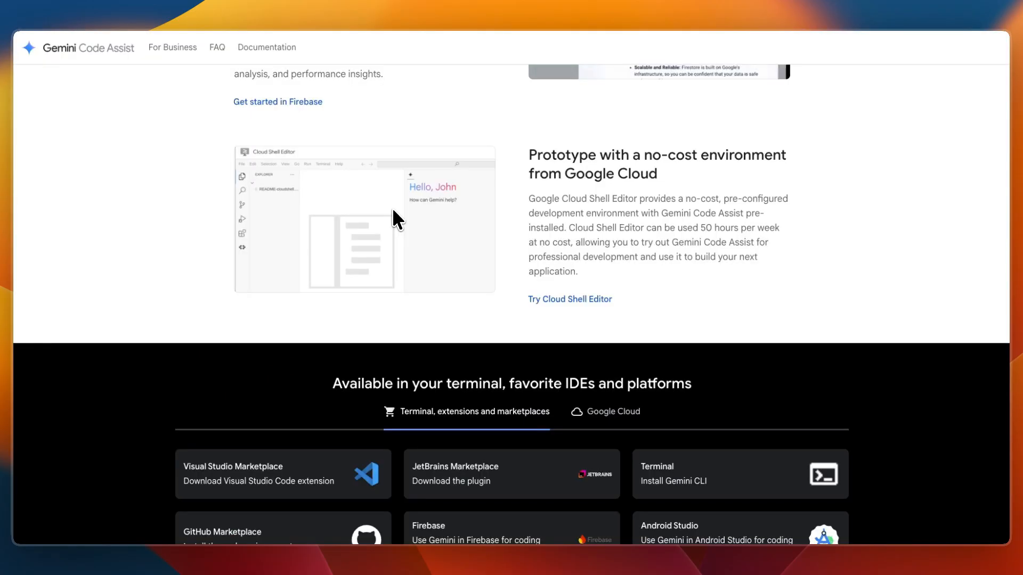
pyautogui.scroll(-3)
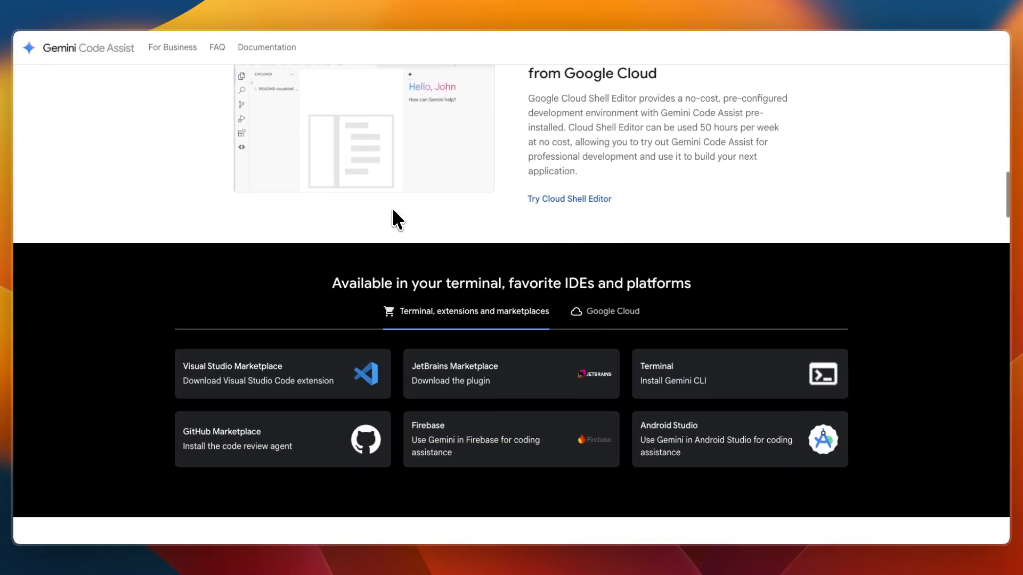
pyautogui.scroll(-3)
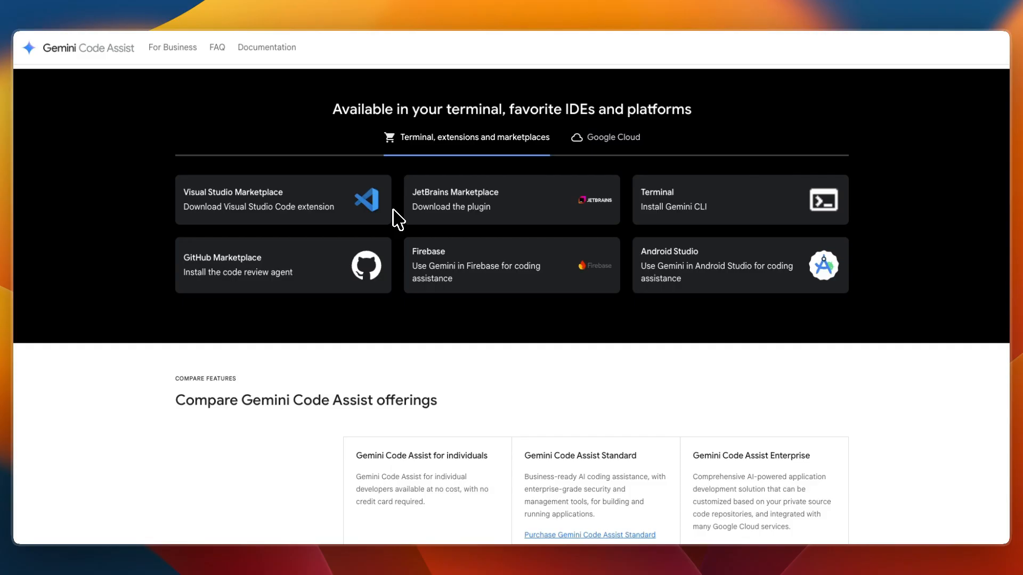
pyautogui.scroll(-3)
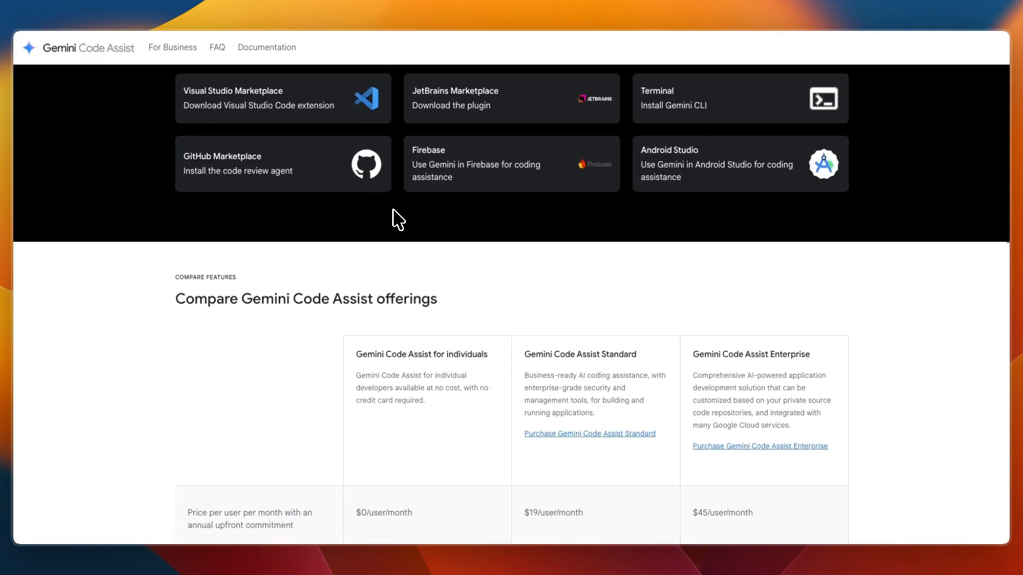
pyautogui.scroll(-3)
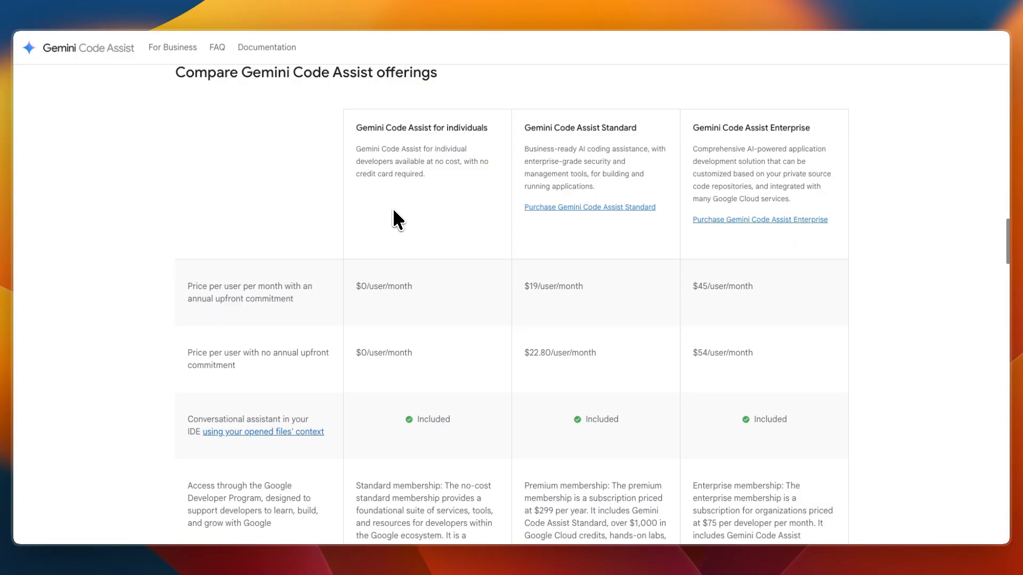